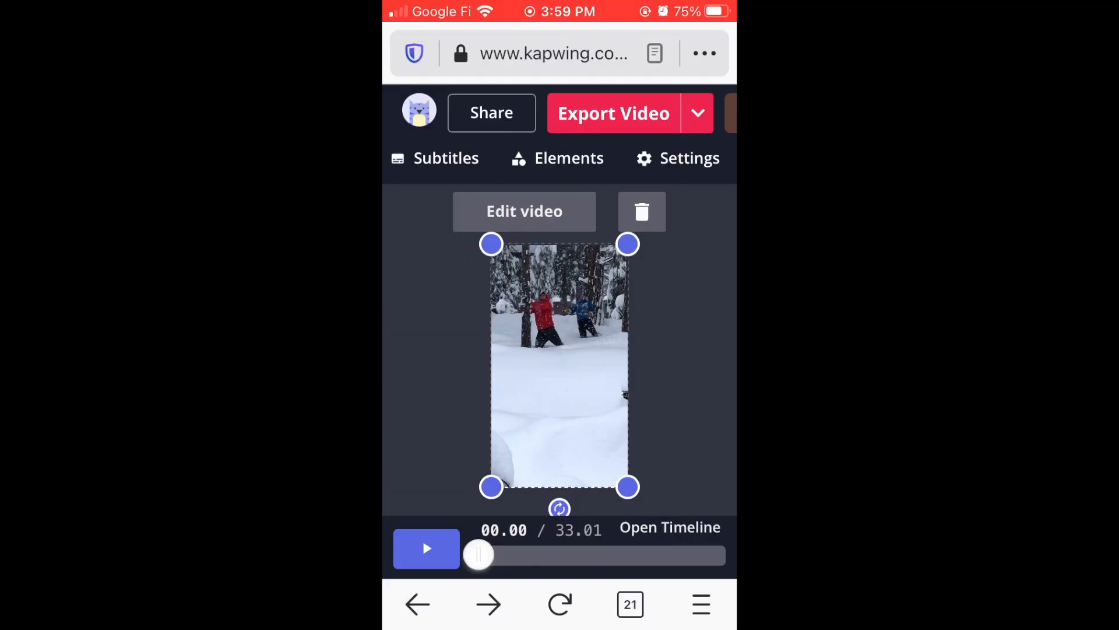
Leave the mobile editor view and open the Kapwing desktop homepage
click(524, 211)
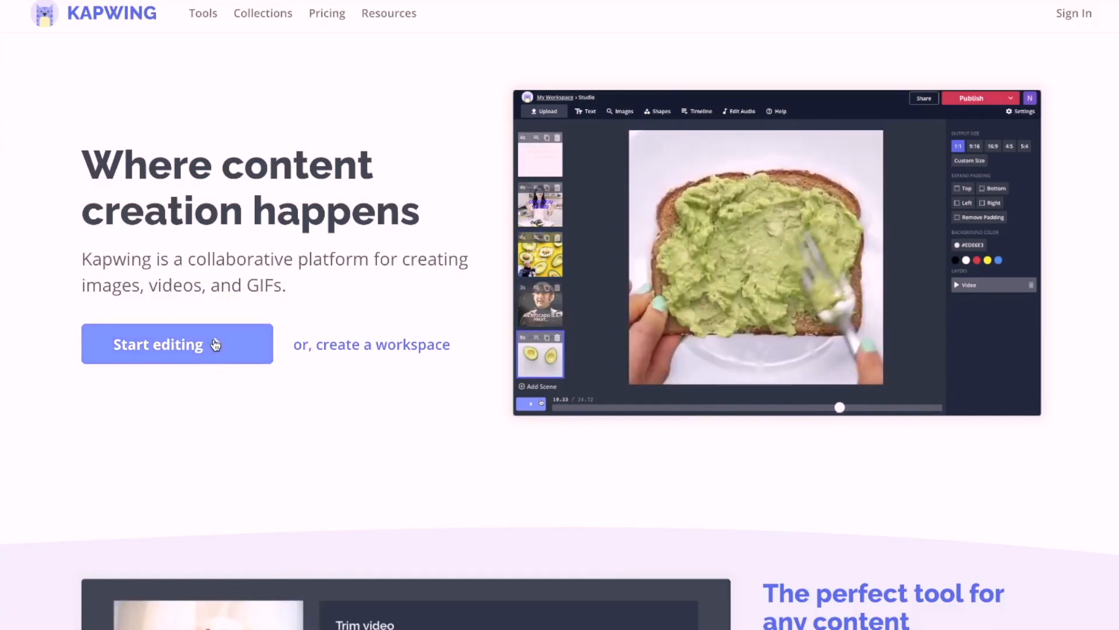
Start a new editing project and upload IMG_2586.MOV
click(177, 344)
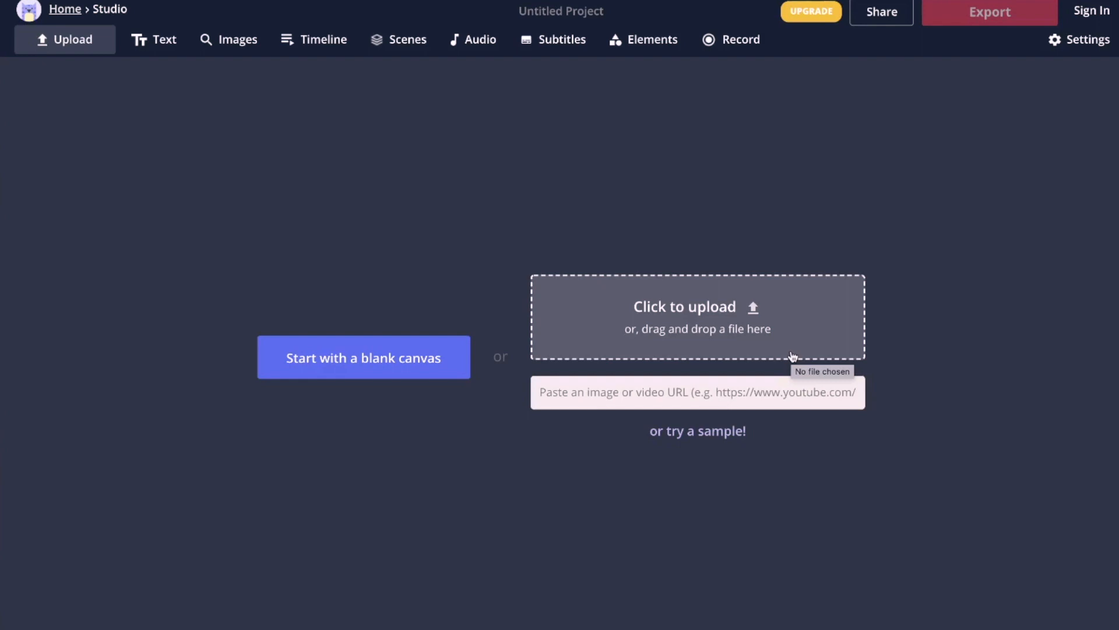
click(696, 317)
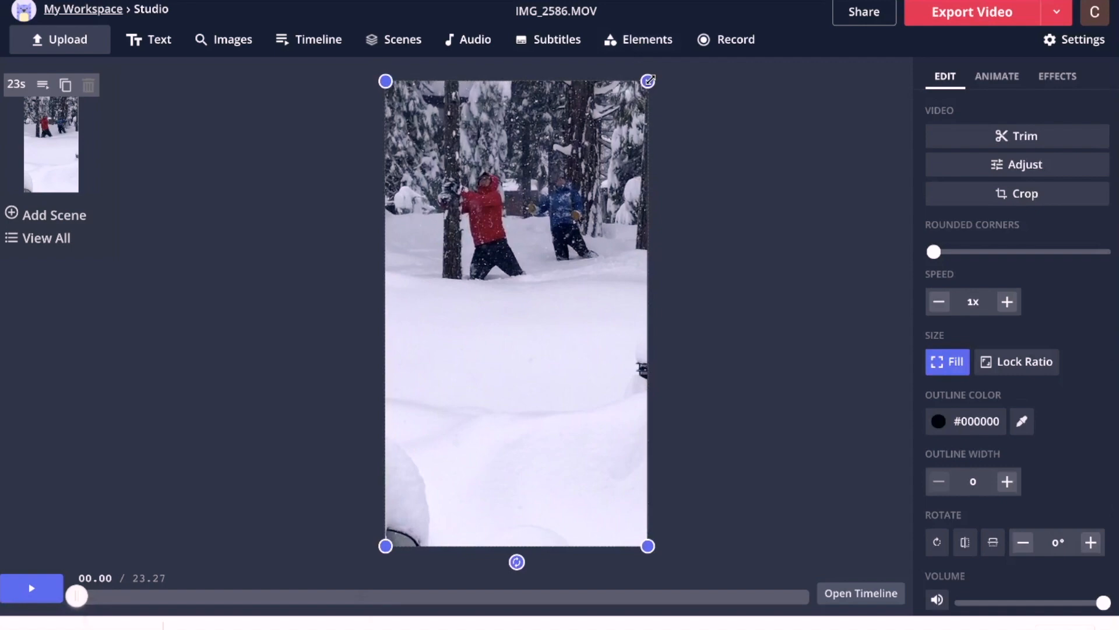
Select the snow clip, set its speed to 4x, and preview the playback
drag(648, 81, 607, 143)
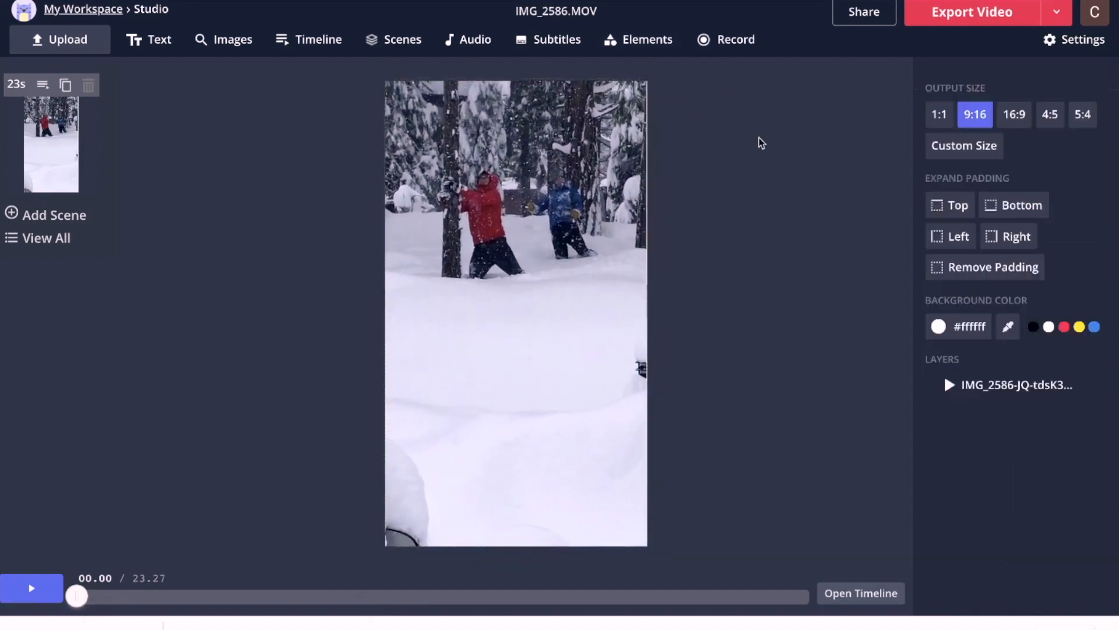
click(515, 314)
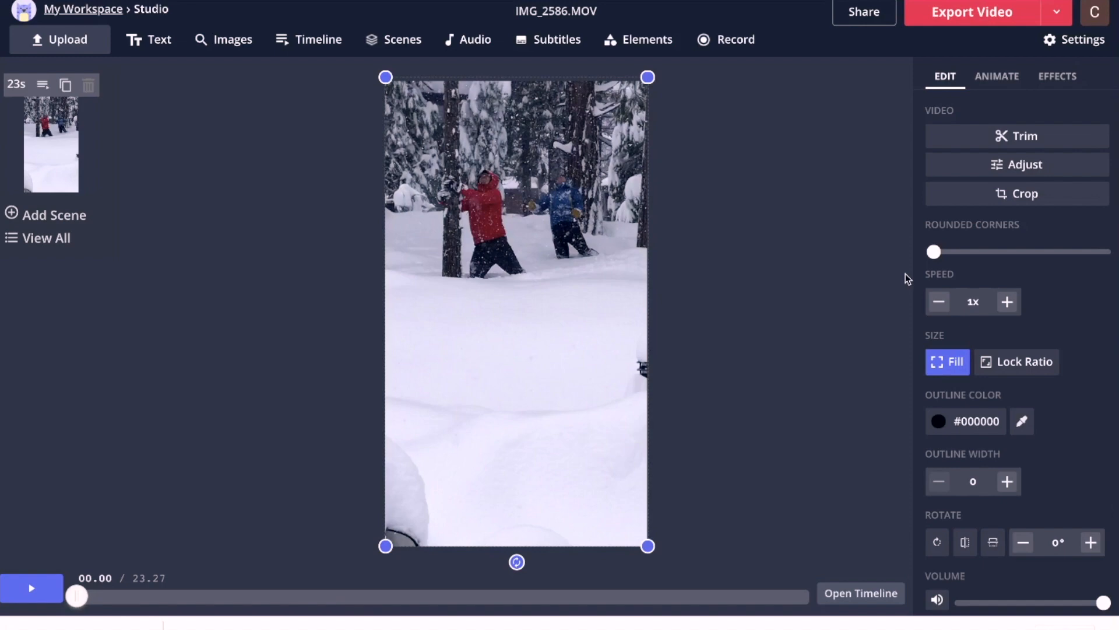
mouse_move(925, 301)
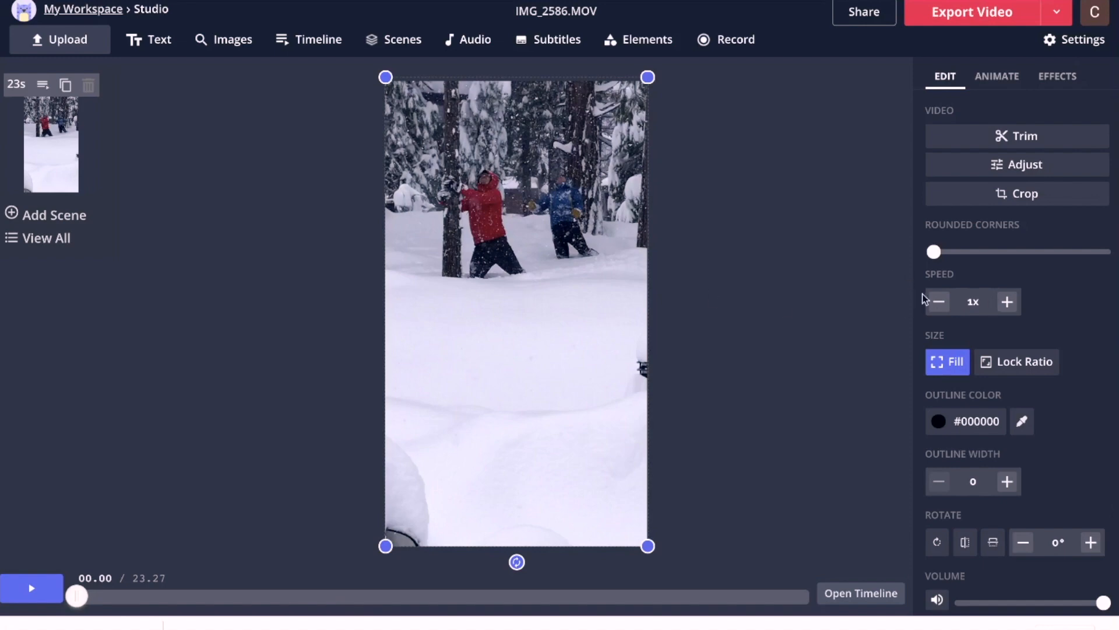
mouse_move(947, 318)
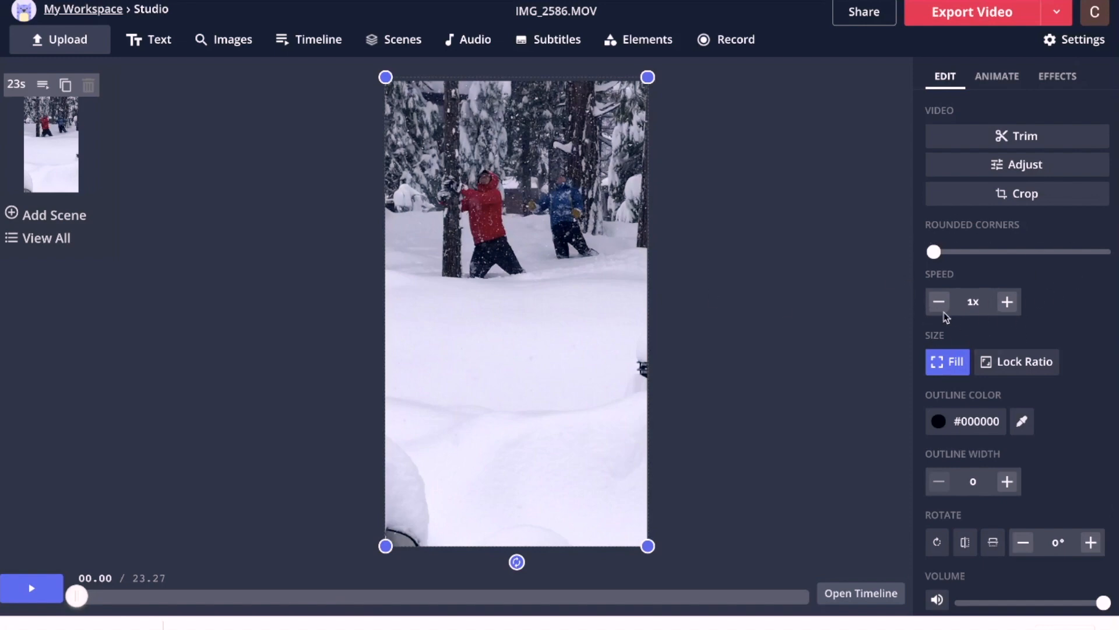
click(939, 302)
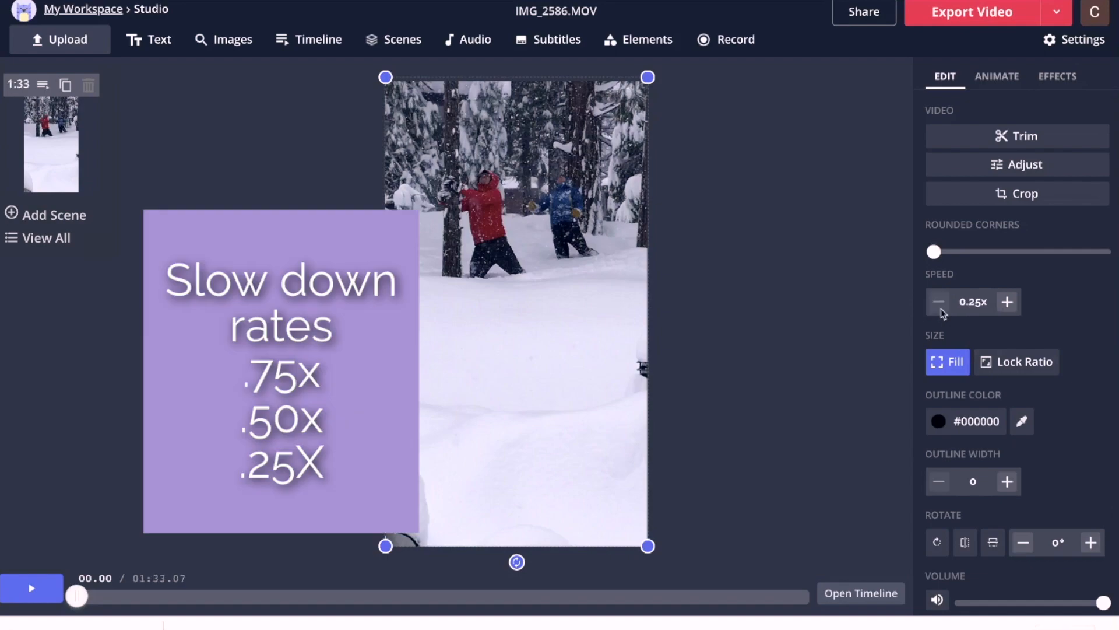
click(1007, 301)
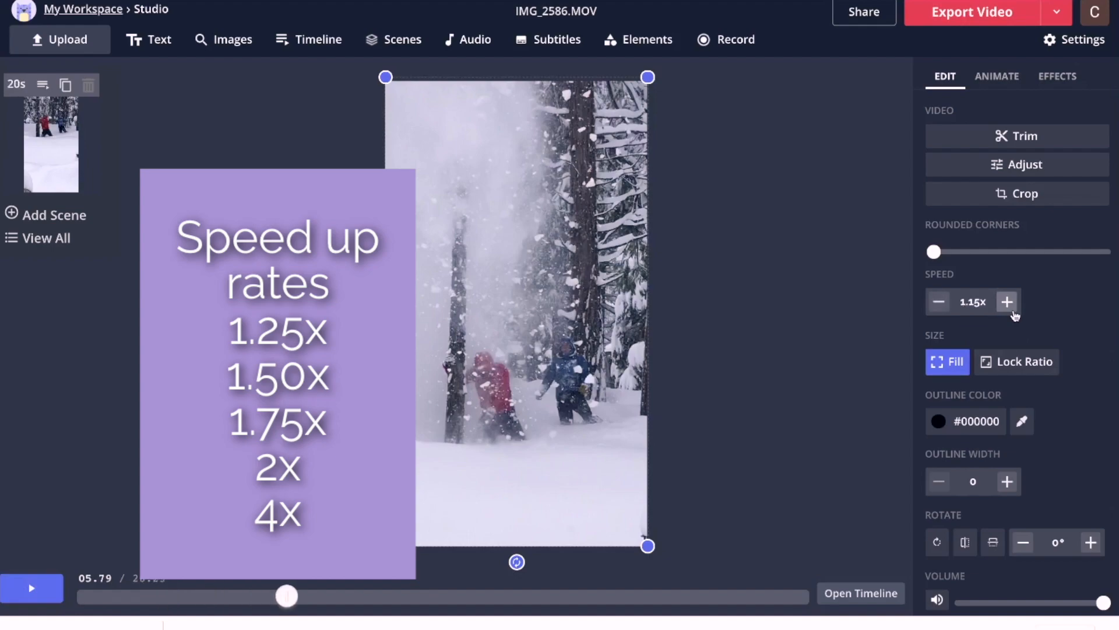
click(1008, 302)
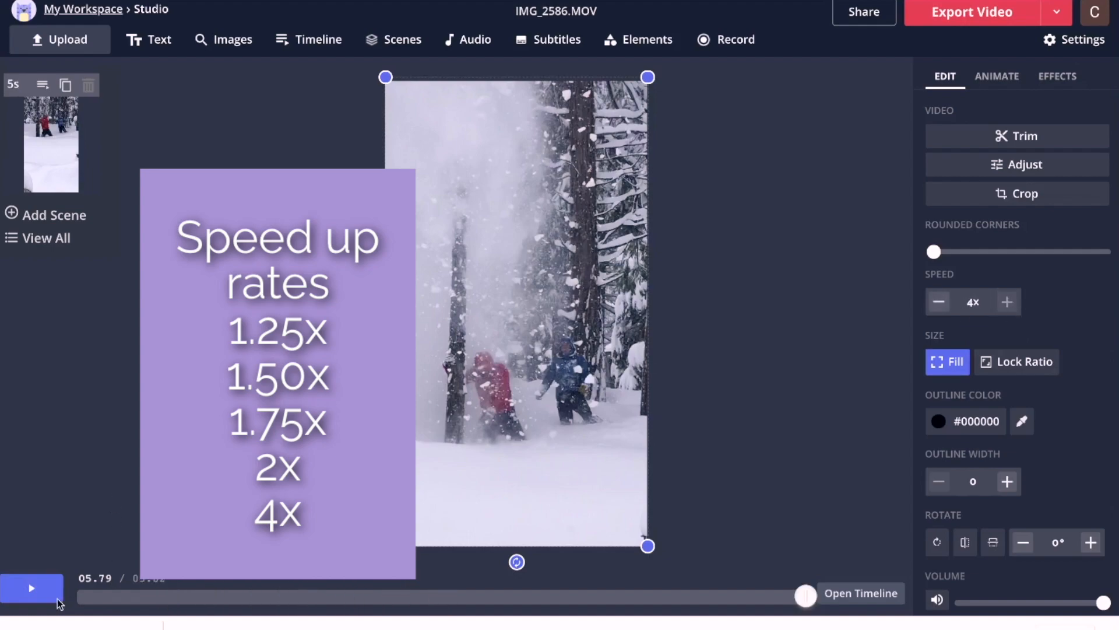
click(32, 588)
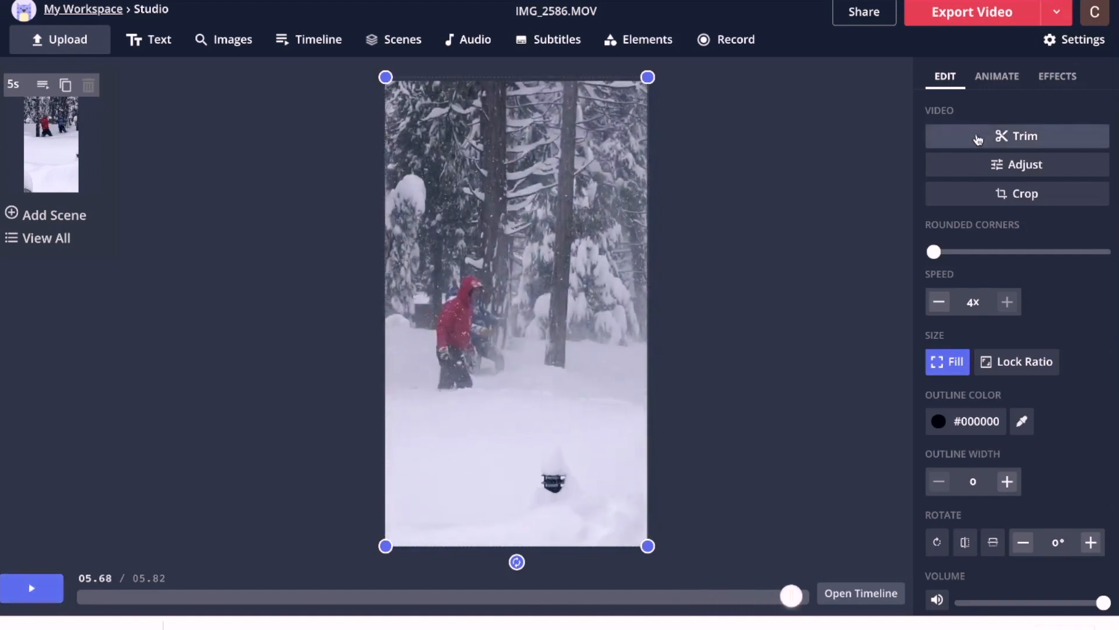
click(1024, 136)
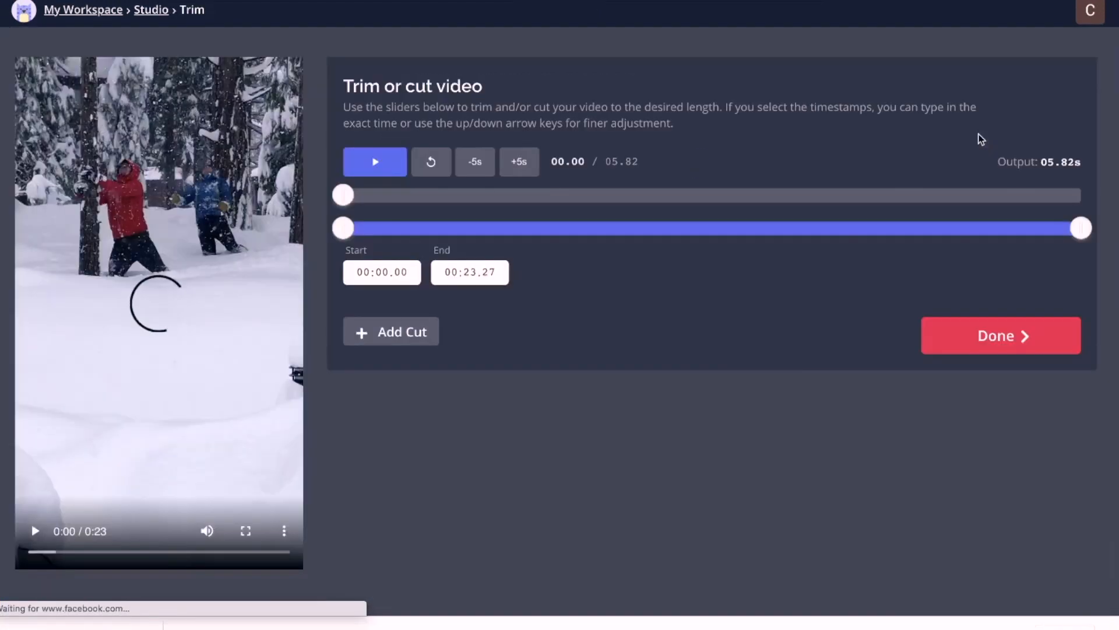
drag(343, 227, 408, 226)
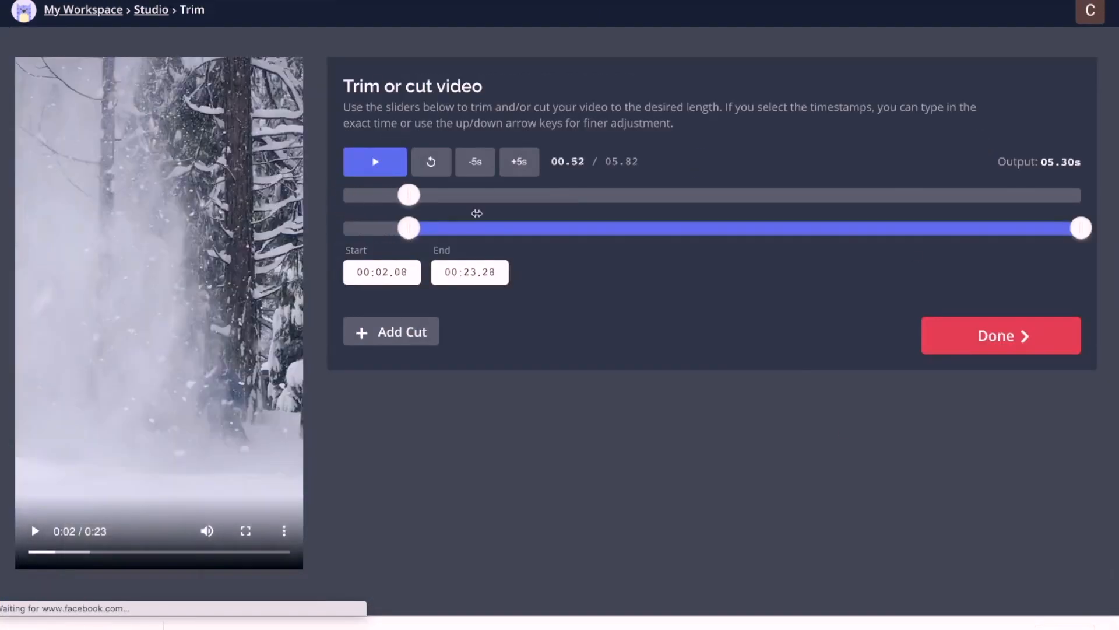
click(374, 161)
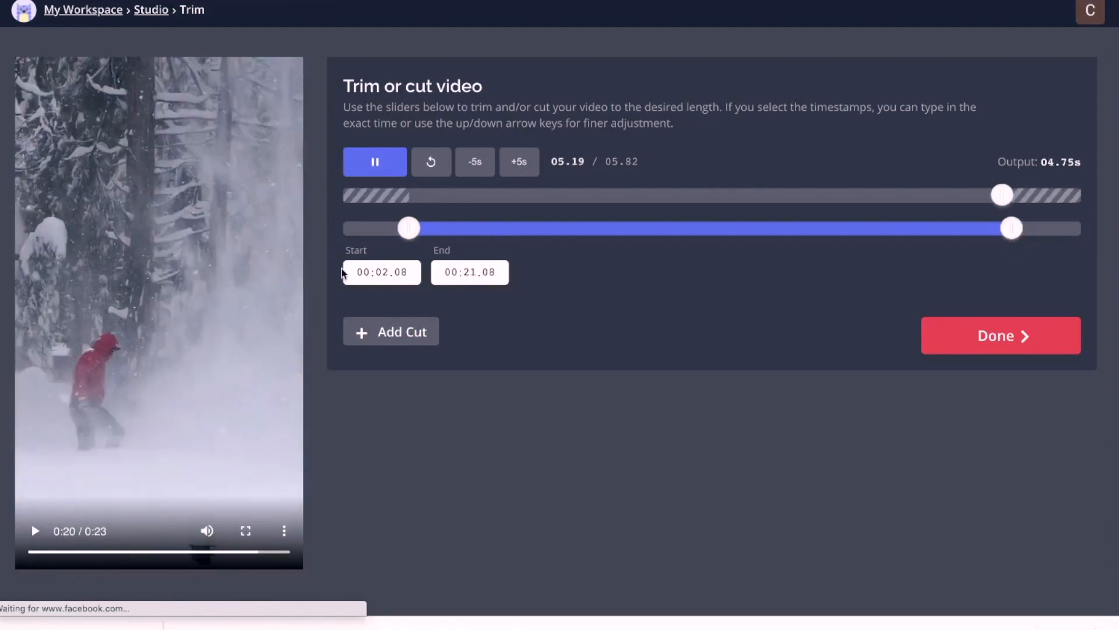
drag(409, 228, 349, 228)
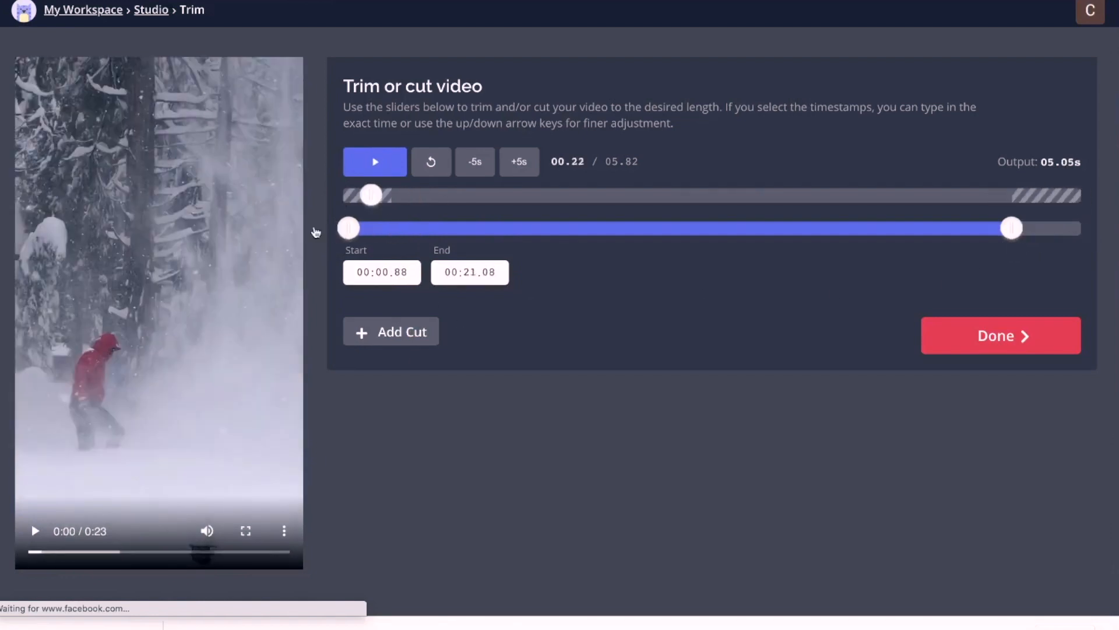
click(375, 162)
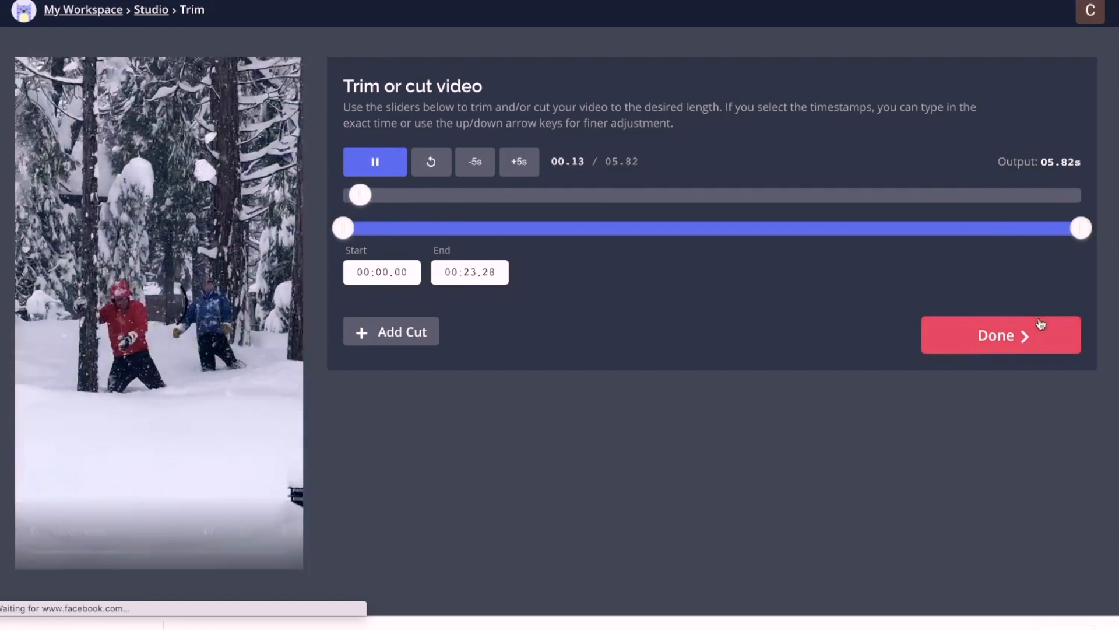
click(999, 335)
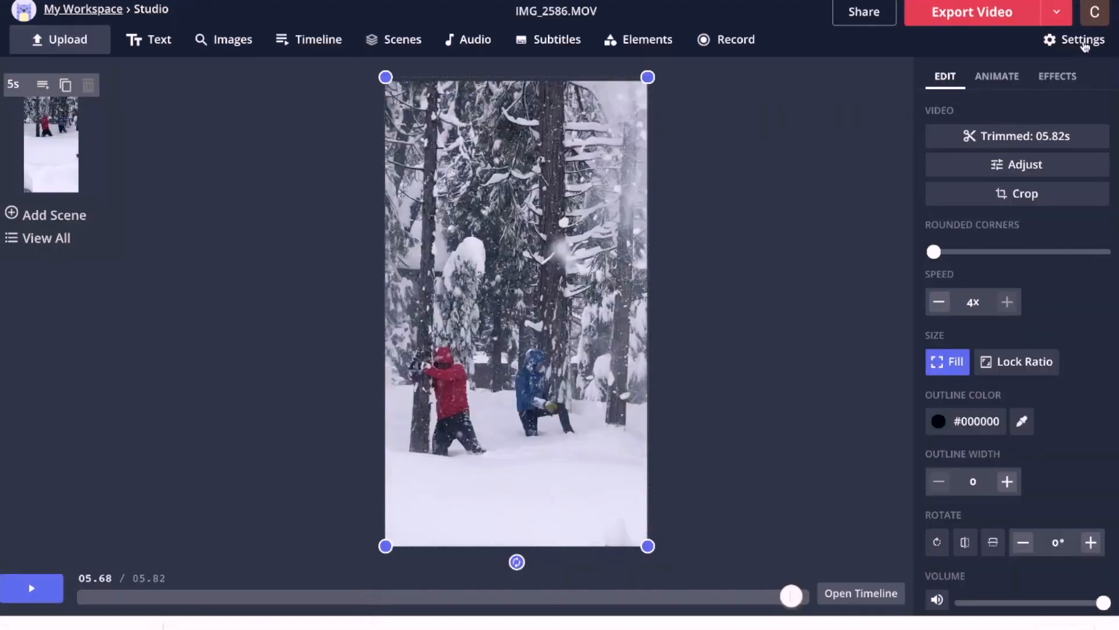
In project settings, confirm Video Quality as High 1080p and close the dialog
click(1081, 39)
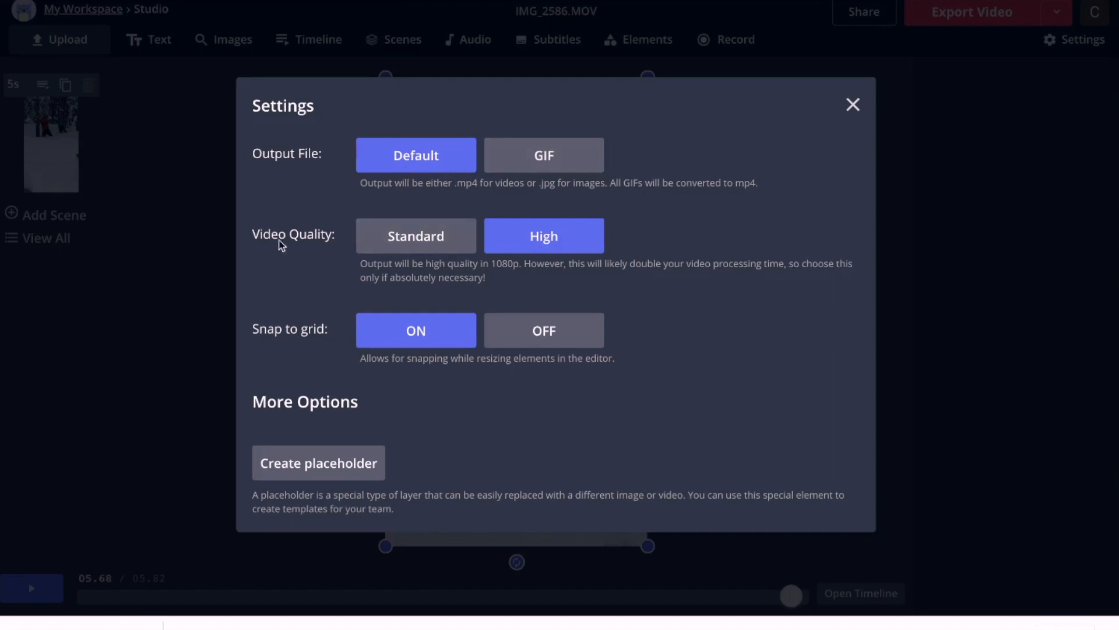
mouse_move(581, 257)
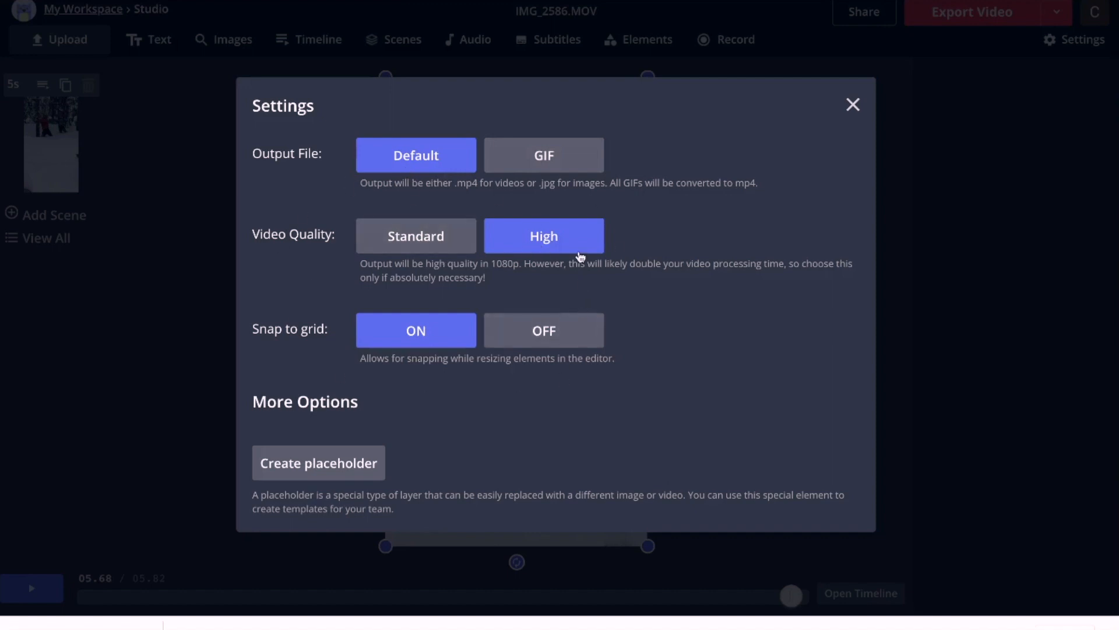
mouse_move(584, 249)
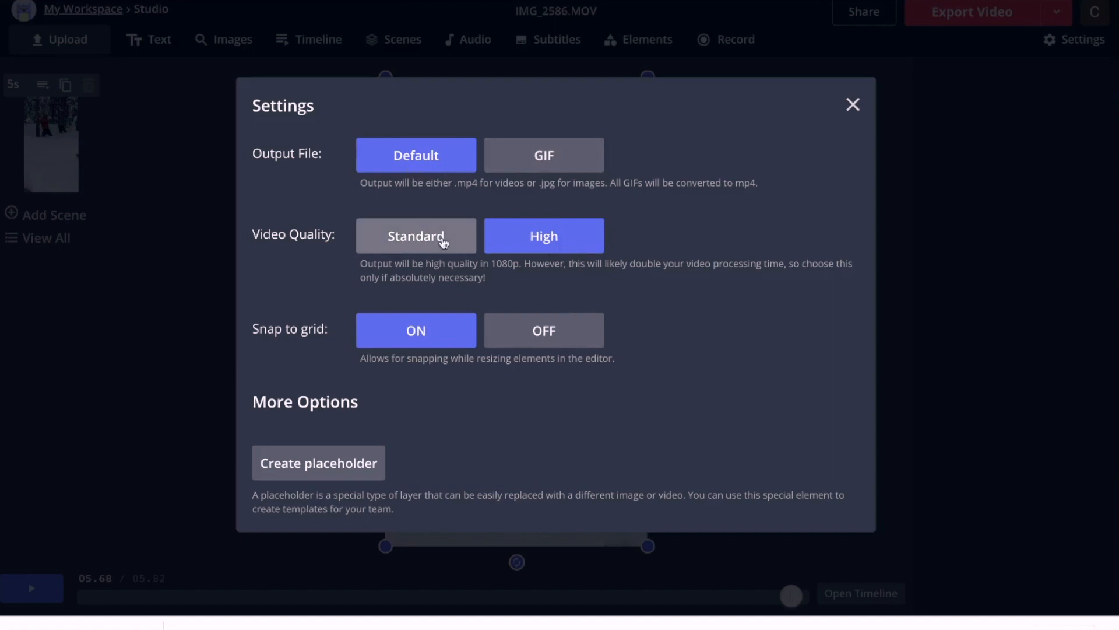
click(416, 236)
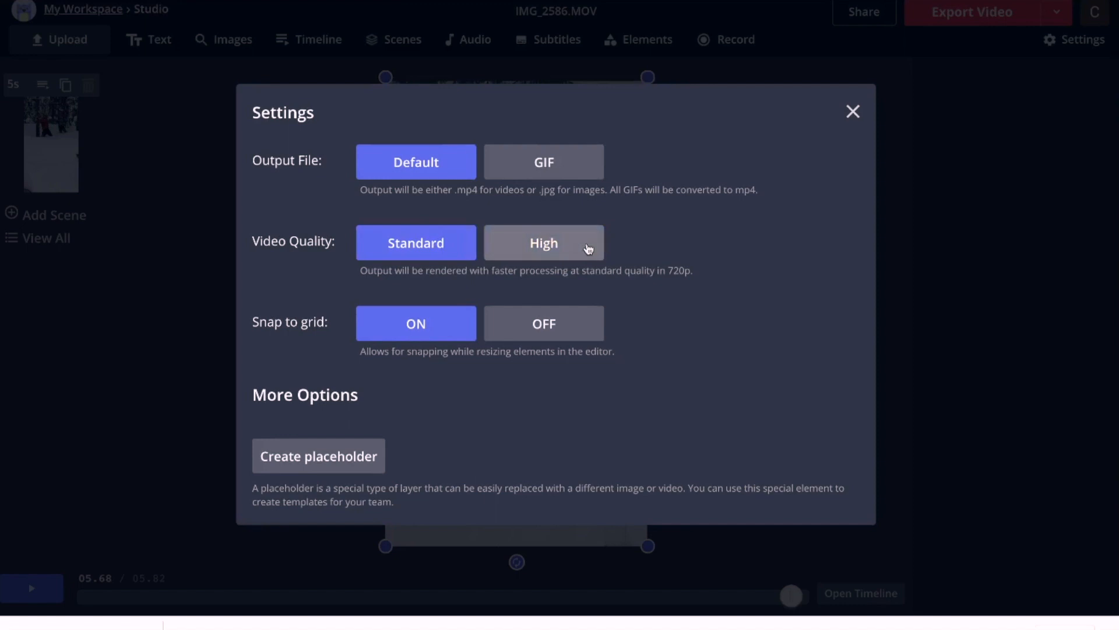
click(544, 242)
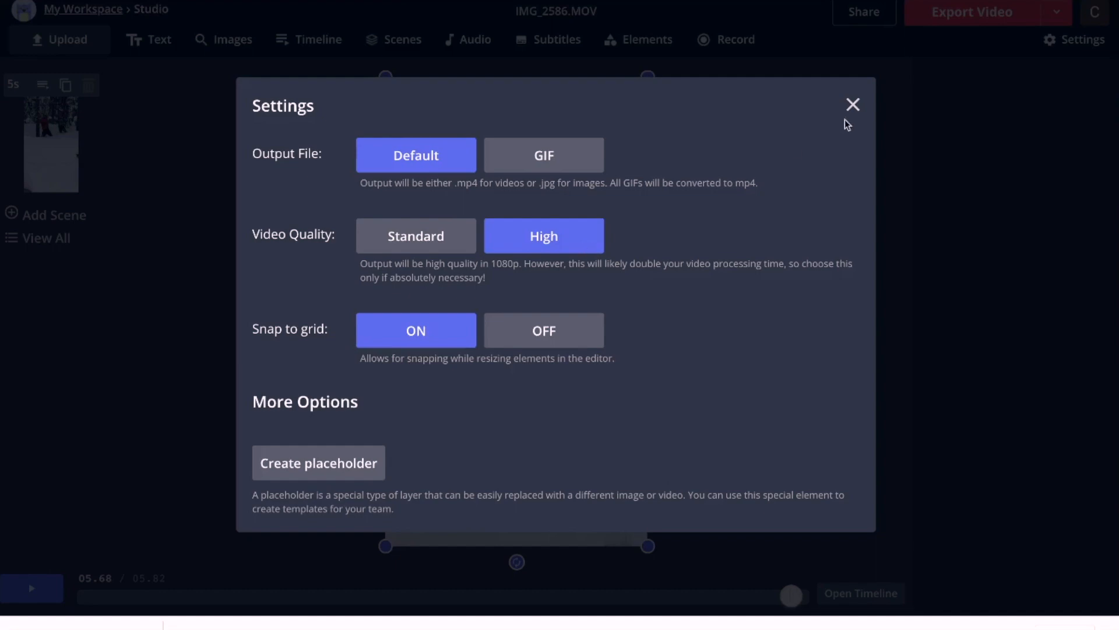
click(852, 104)
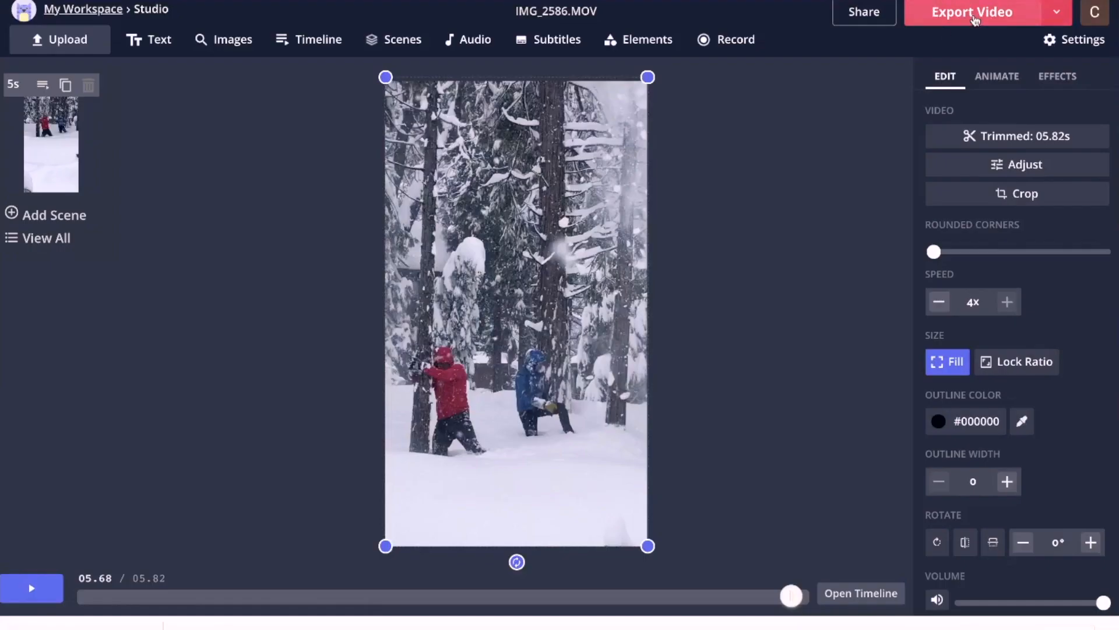
Export the video as 'Yosemite Snow Fun', copy its share link, and dismiss the popup
click(972, 12)
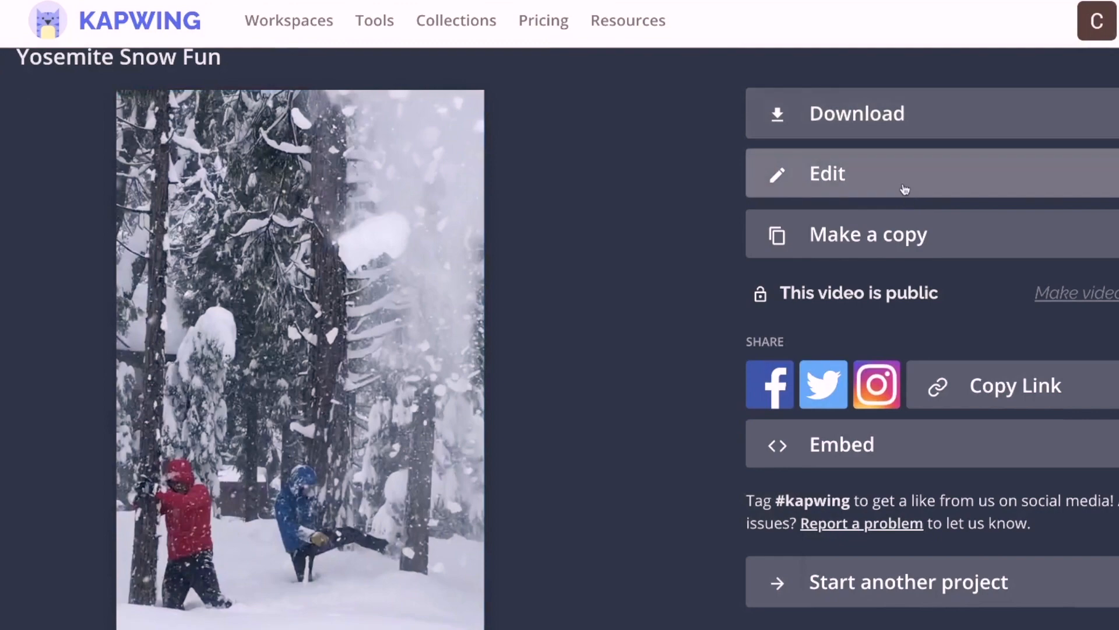
mouse_move(1016, 385)
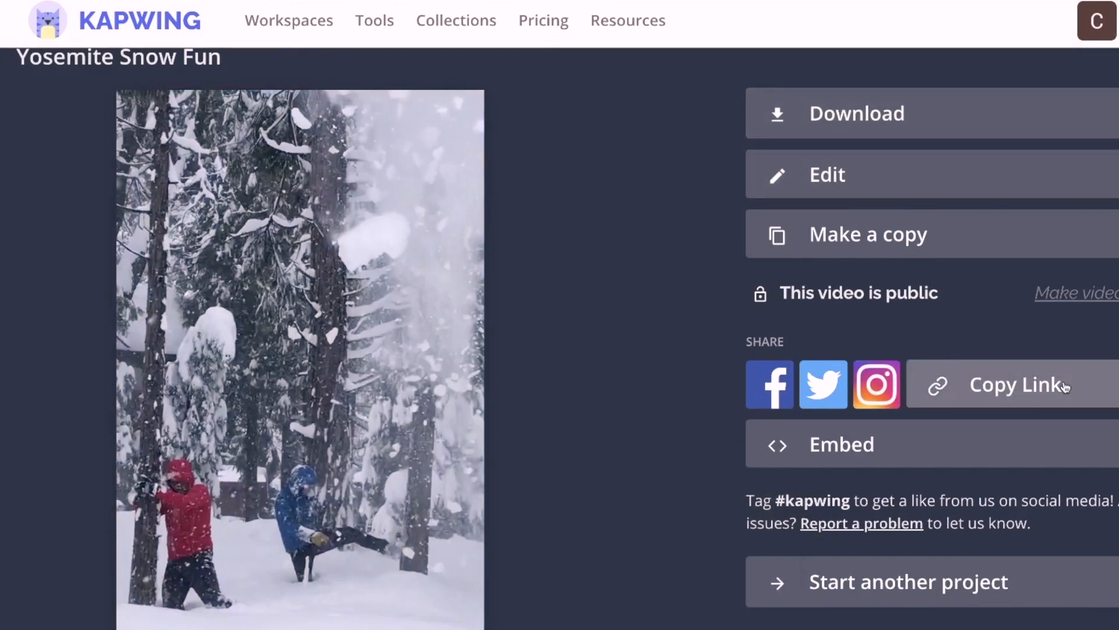
click(1014, 385)
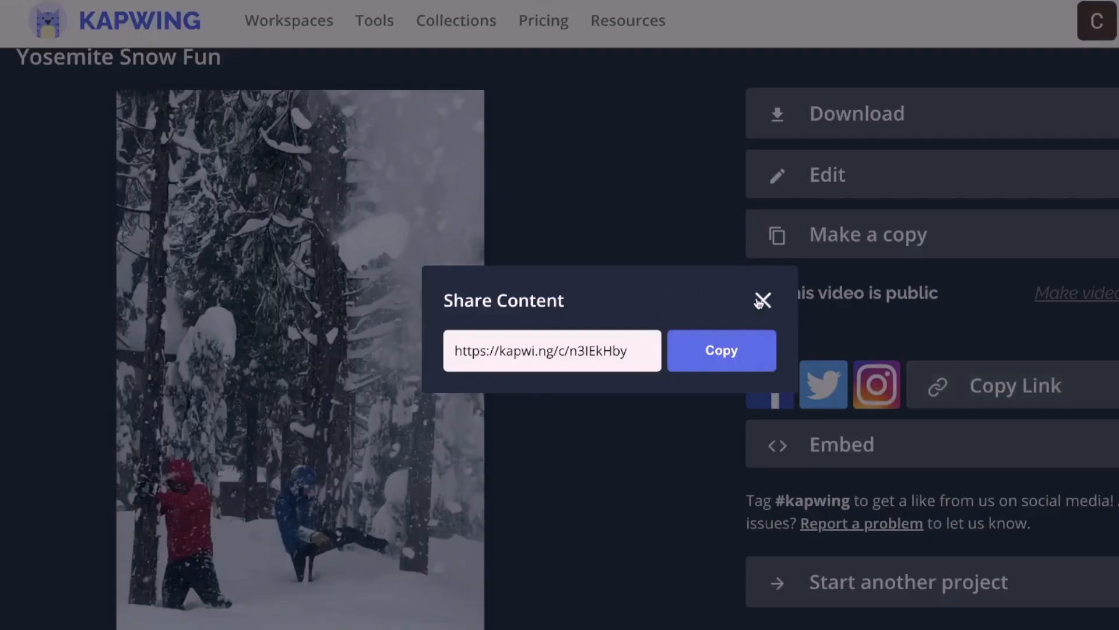
click(762, 300)
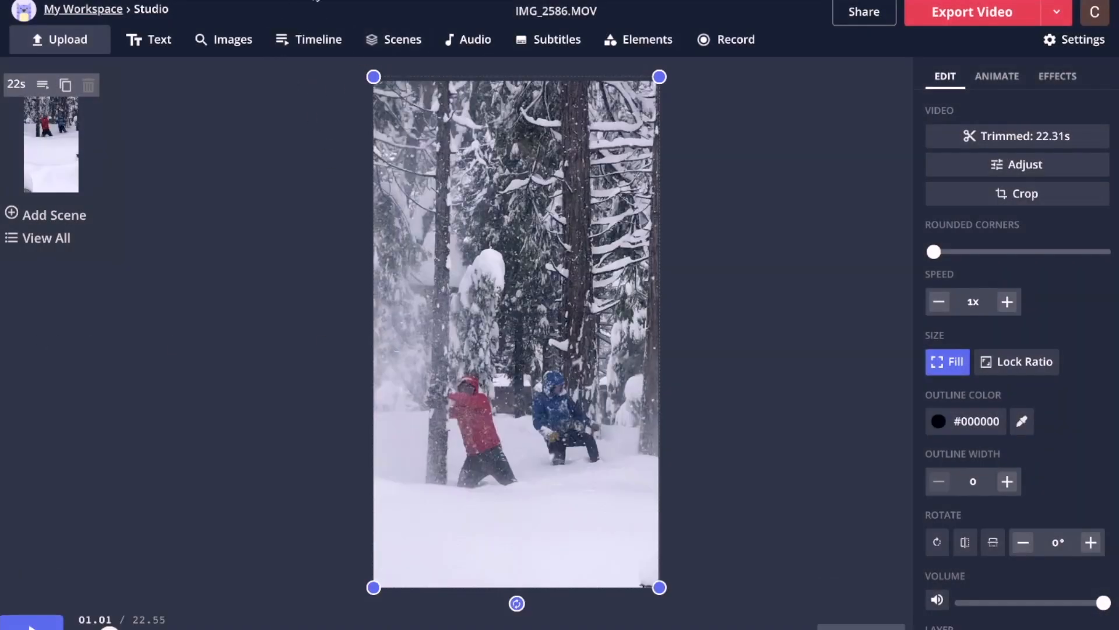
Split the clip at 0.70 s and 3.95 s, select the middle piece, and lower its speed
click(319, 39)
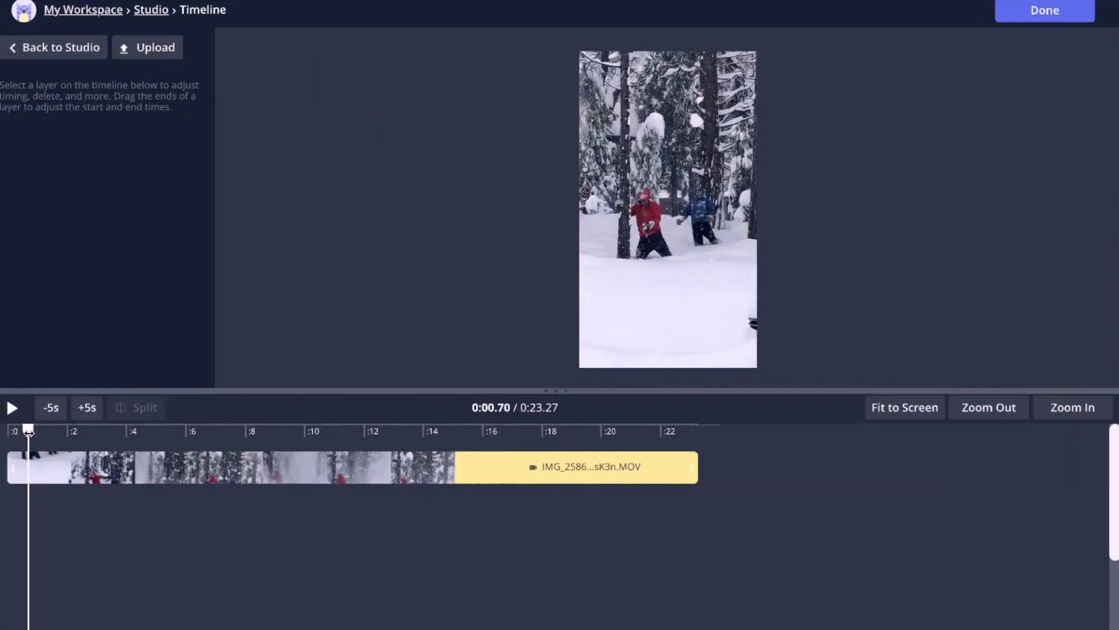
mouse_move(75, 469)
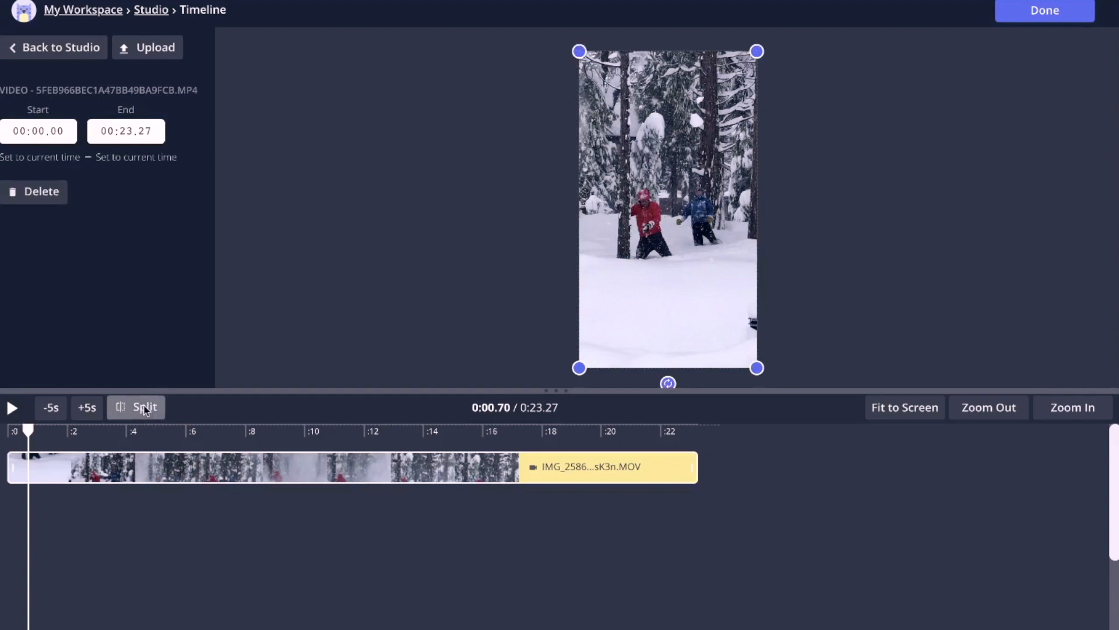
click(144, 407)
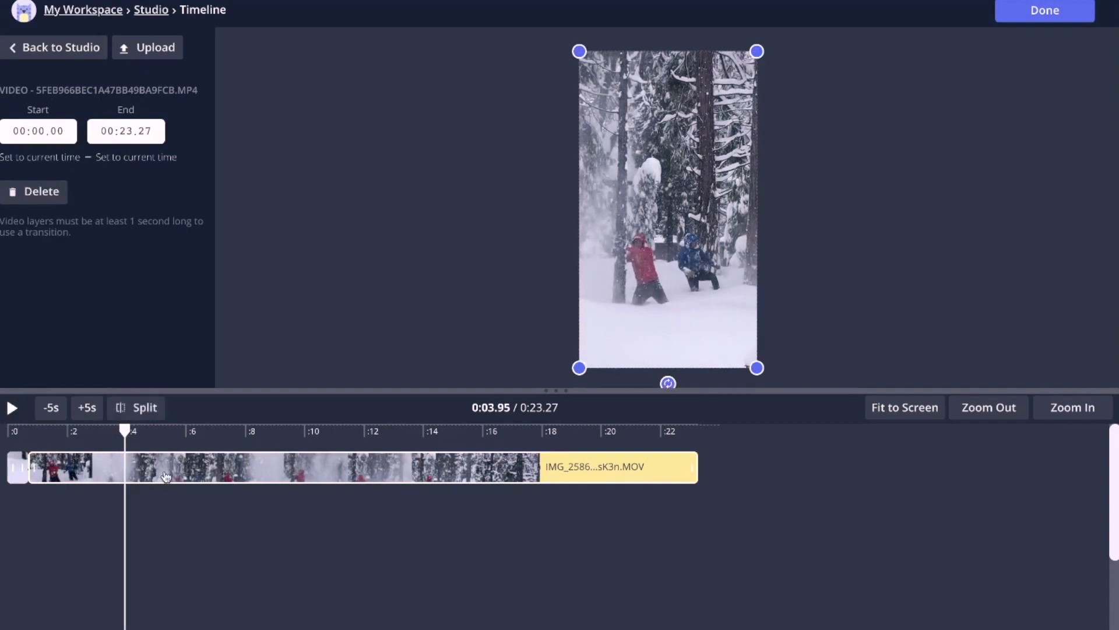
click(136, 407)
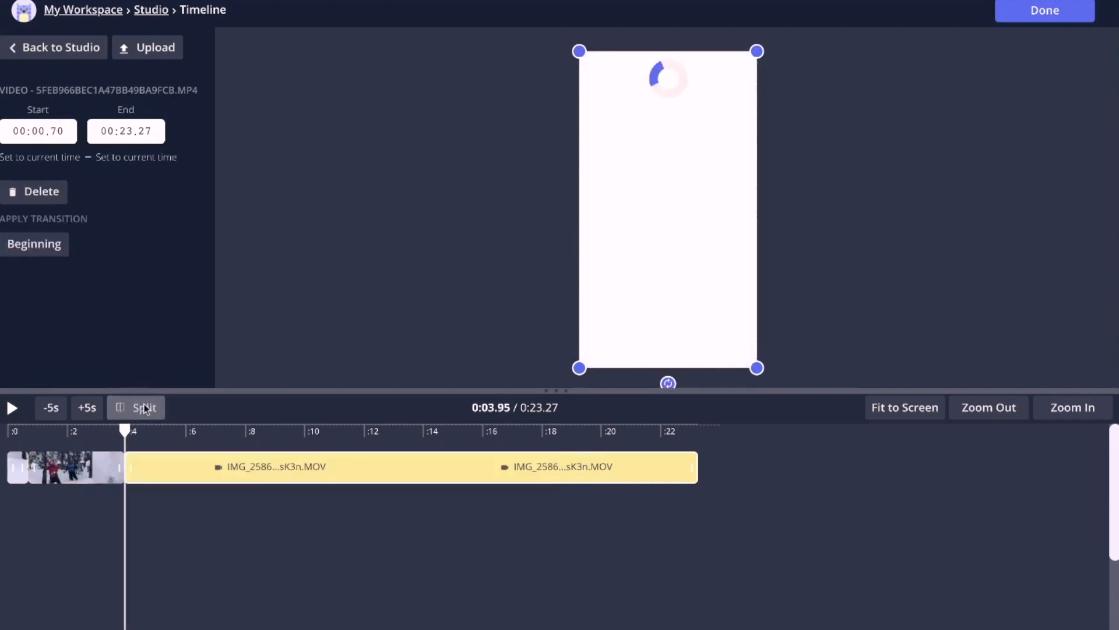
click(136, 407)
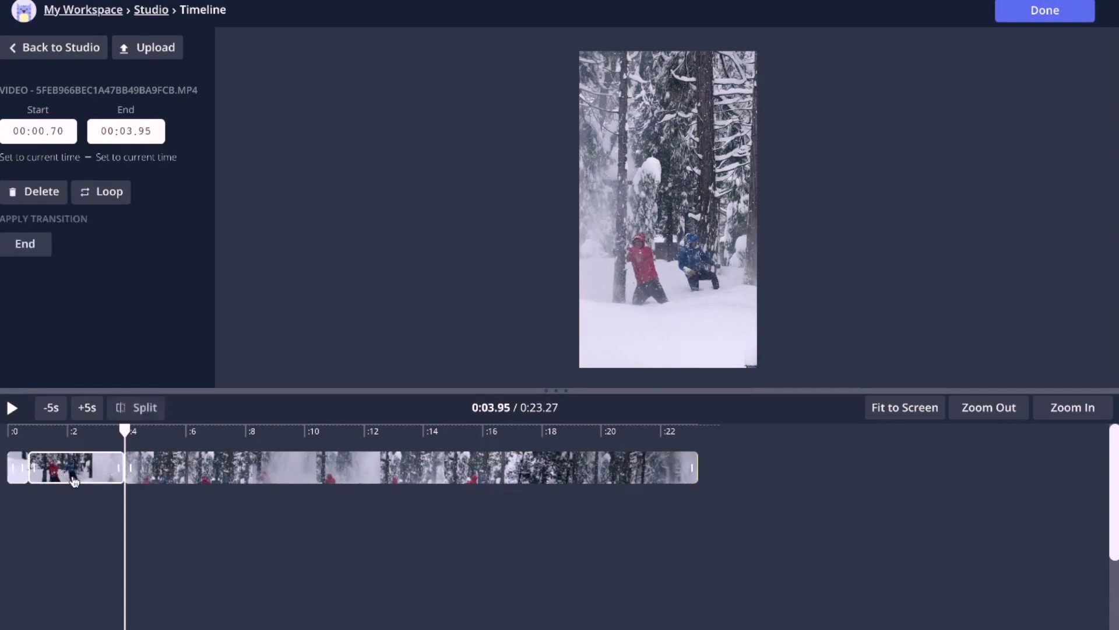
mouse_move(54, 47)
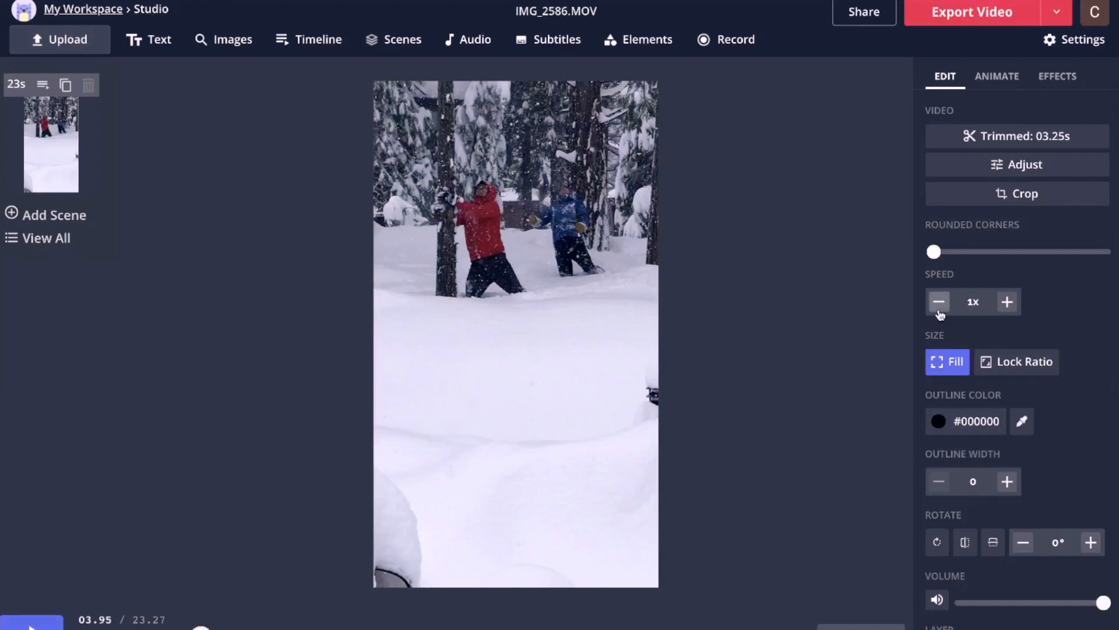
click(939, 301)
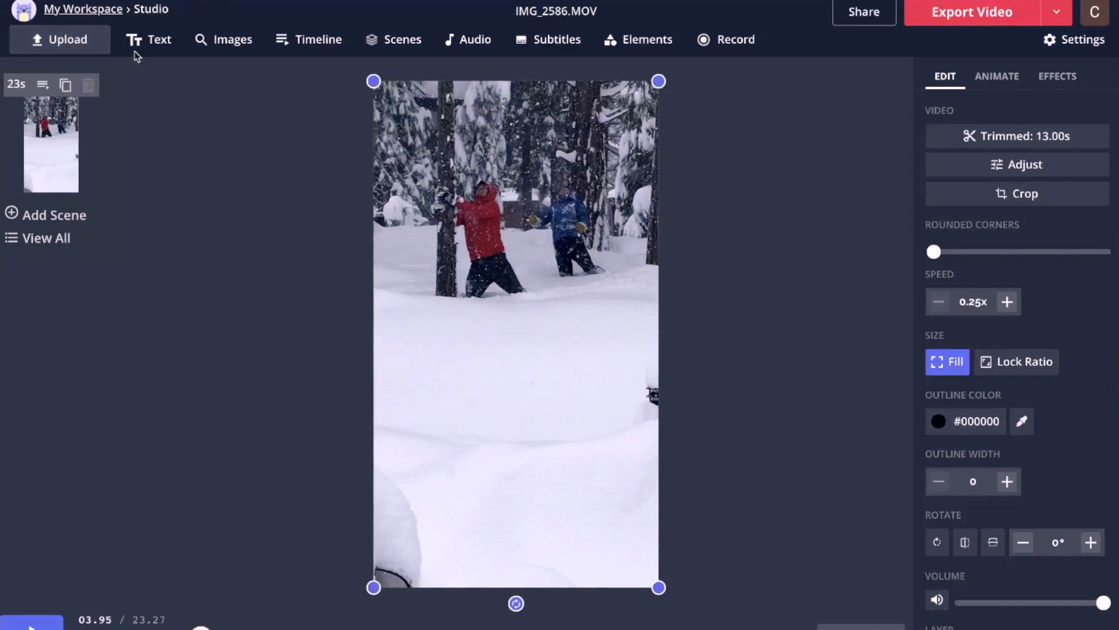
Review the 0.25x section within the 33-second project on the timeline
click(309, 39)
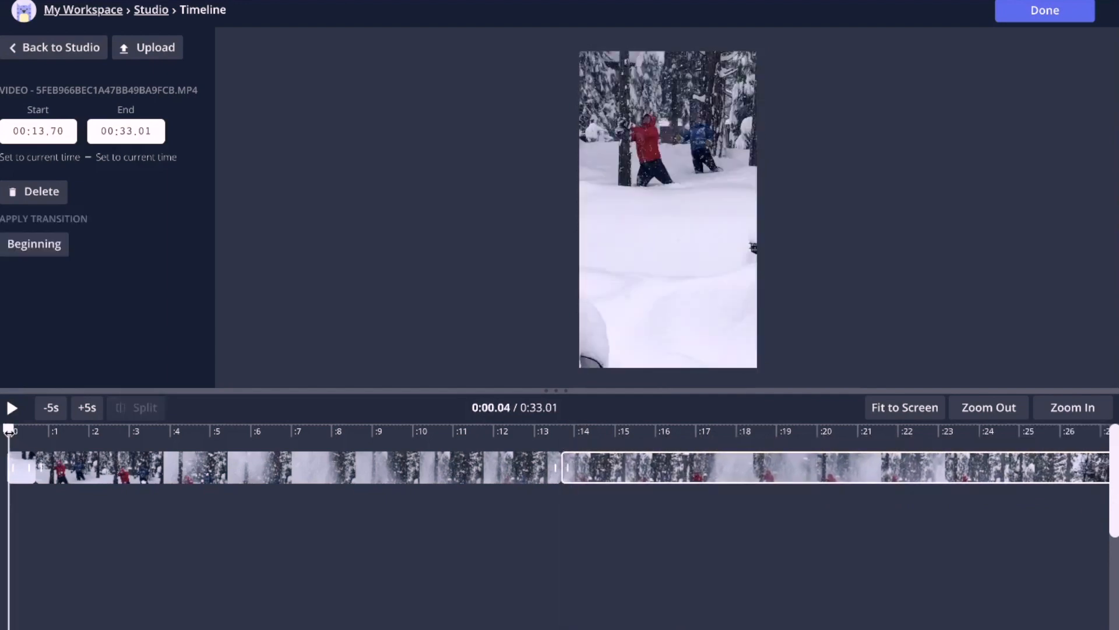
Return from the timeline to the studio editor
click(12, 407)
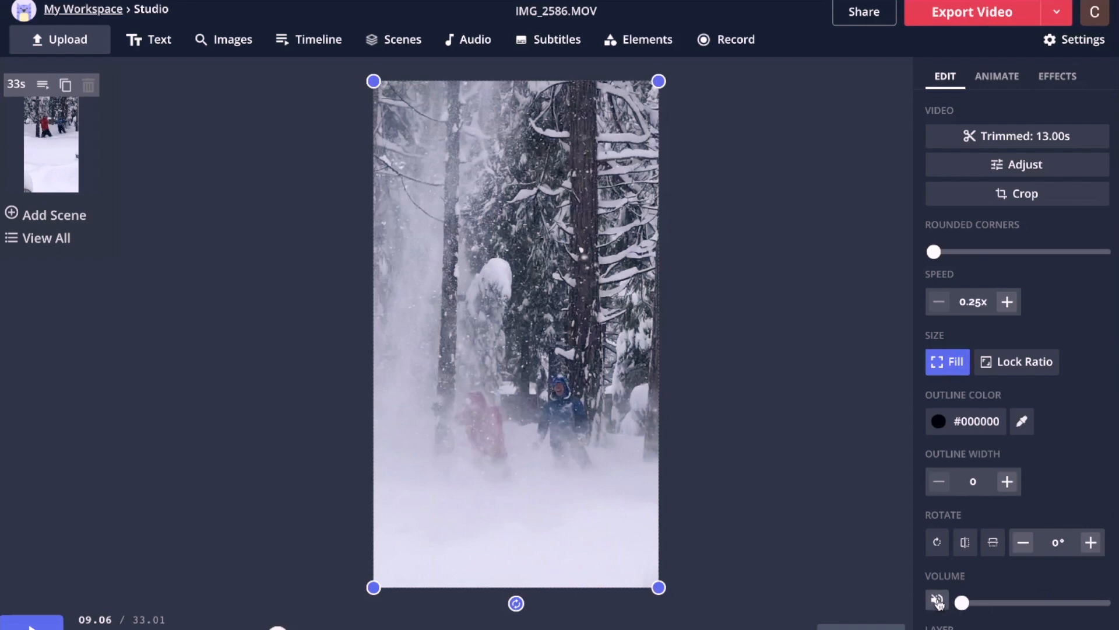
Mute the slowed section's audio and start exporting the finished video
click(937, 600)
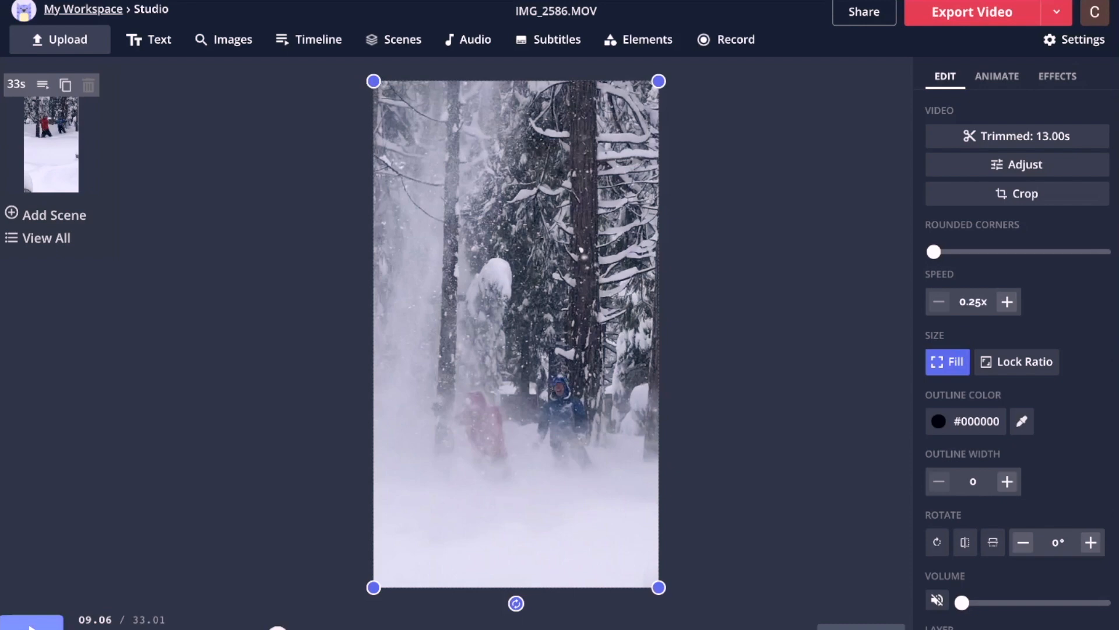
click(970, 12)
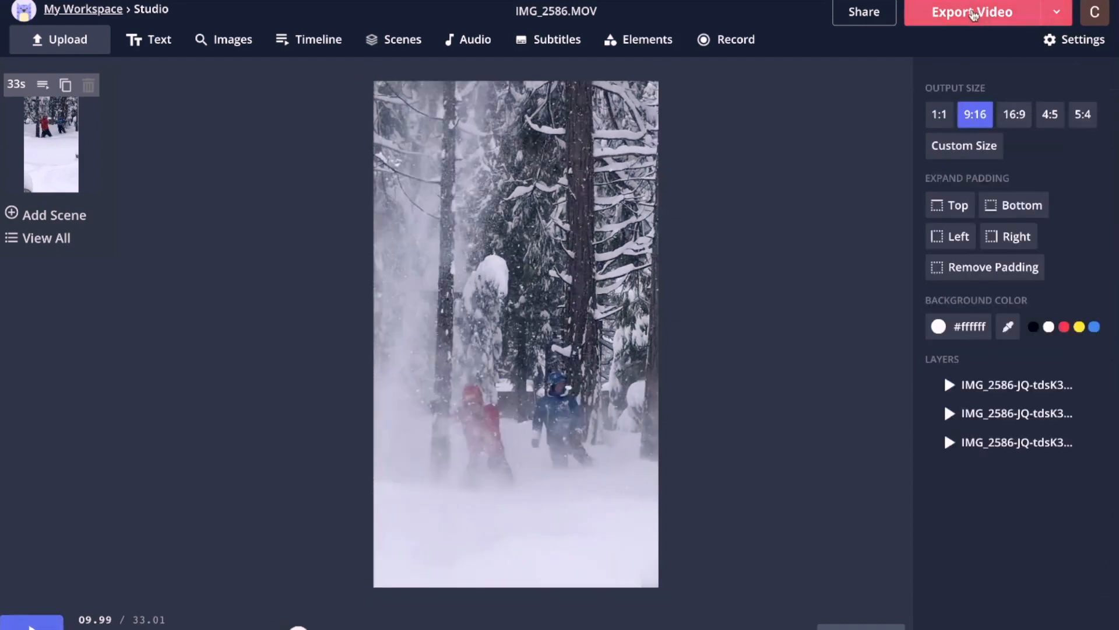